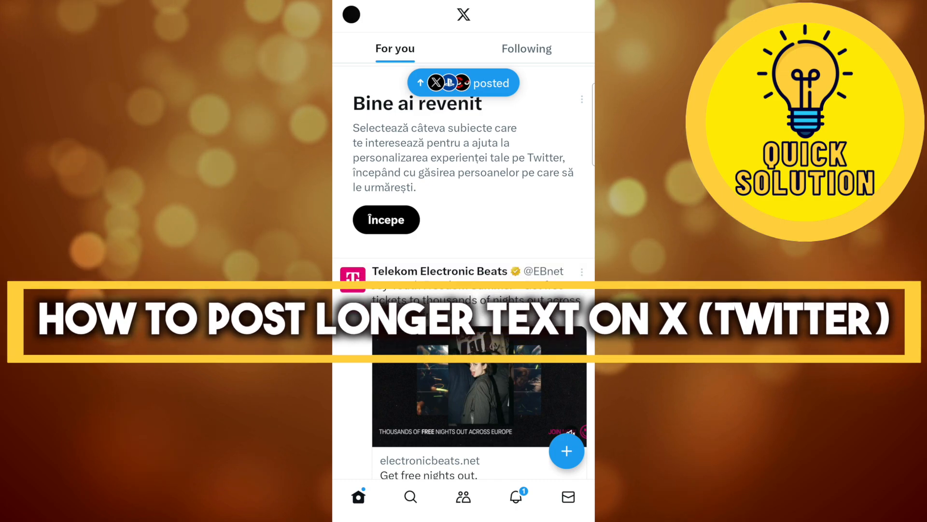
Step: Start a new post and dismiss the multi-media feature announcement to paste the Pi Network article
left_click(566, 451)
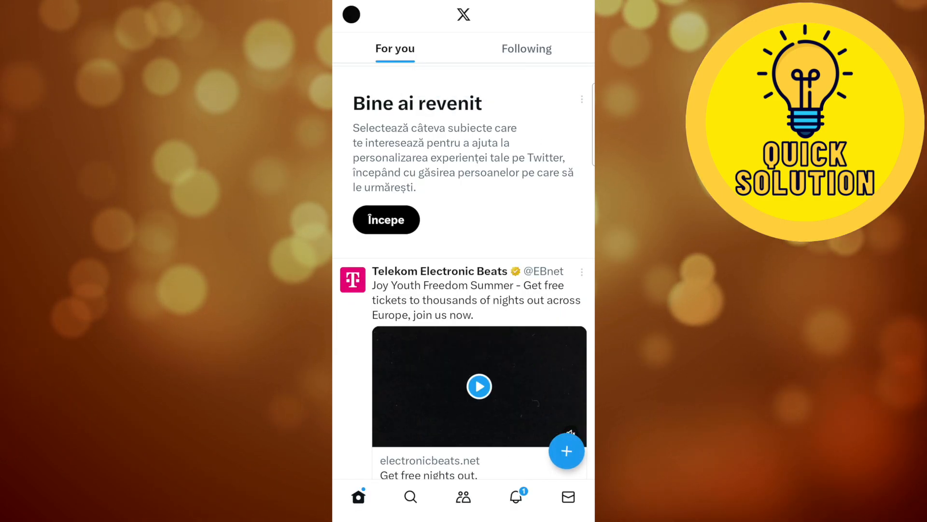
left_click(566, 451)
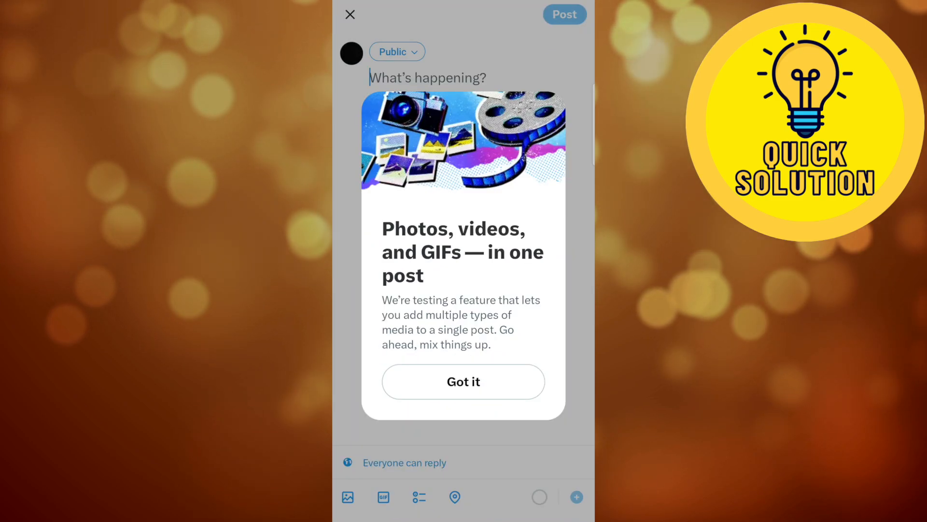
left_click(464, 381)
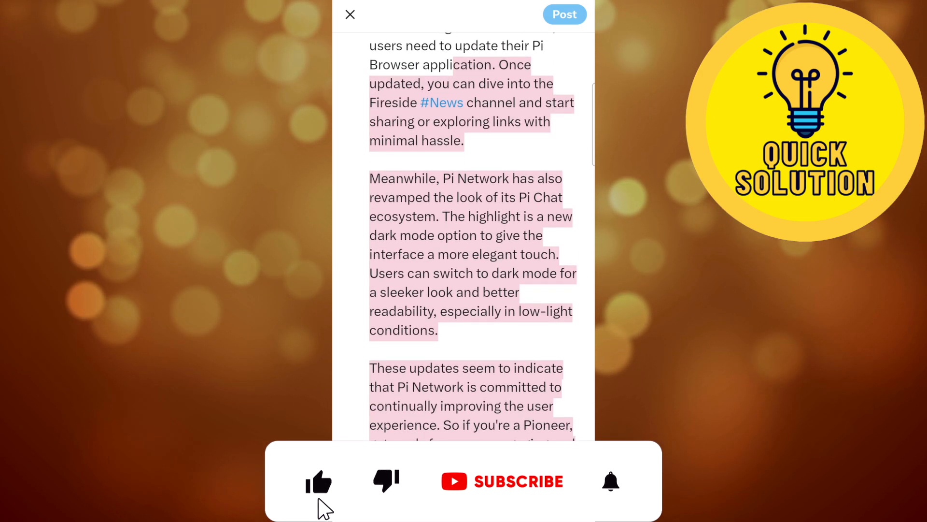
Step: Backspace the overflow so the draft ends at "update their Pi Browser app", then add a thread post
left_click(519, 481)
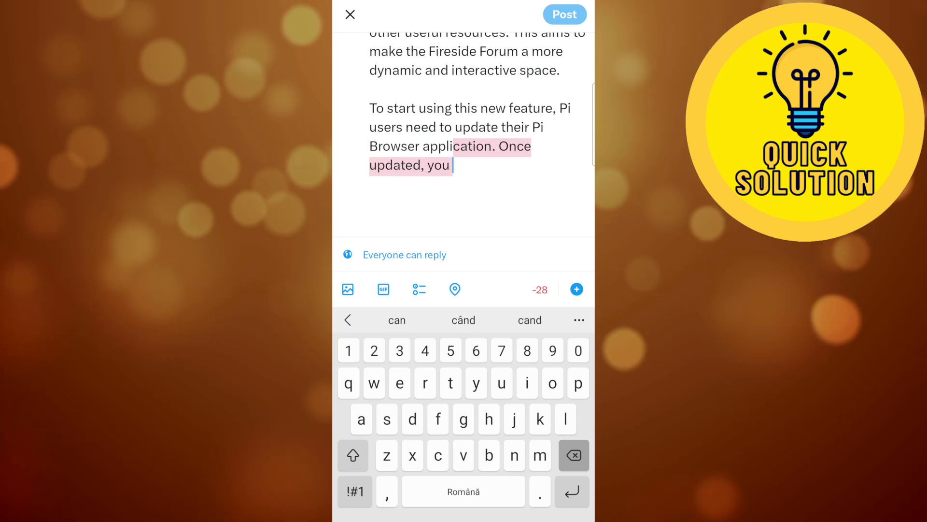
key("backspace")
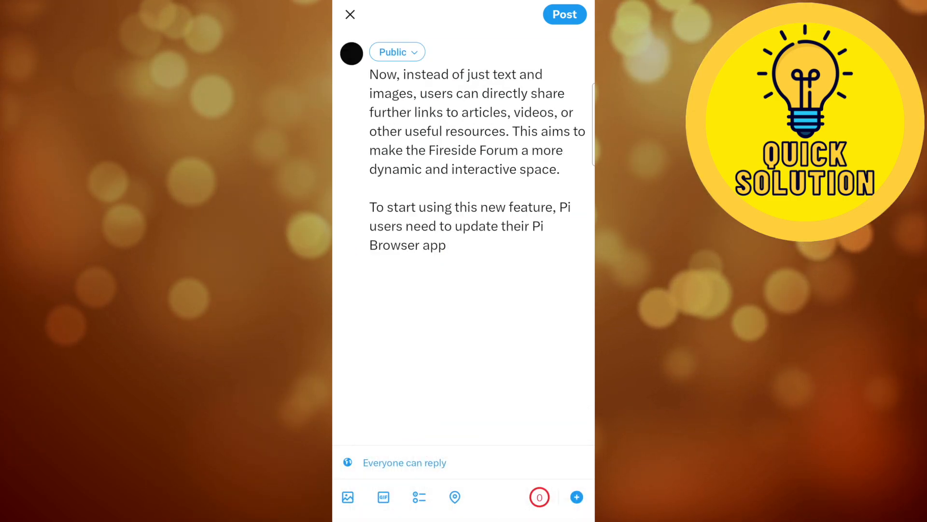
left_click(576, 496)
type("Ghko")
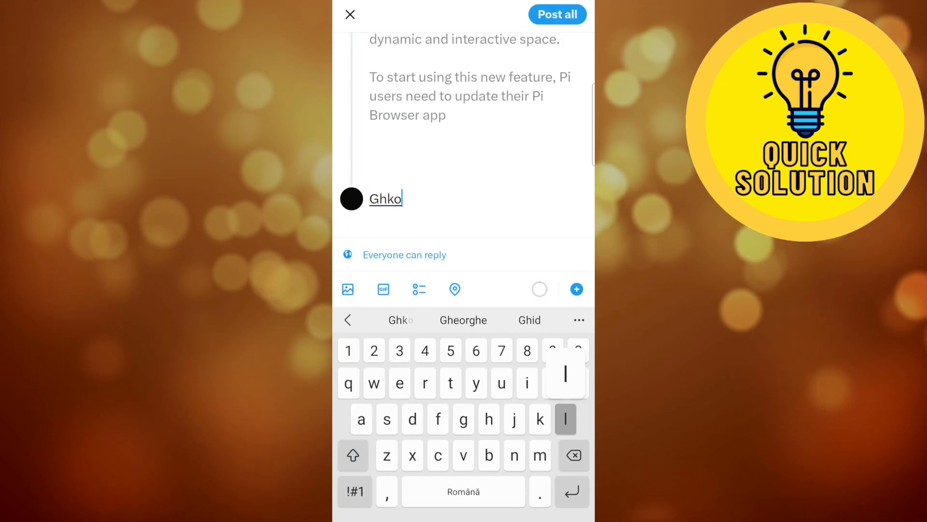
Step: Type the placeholder text 'lllkjgguikhft' into the second threaded post
type("lllkjgguikhft")
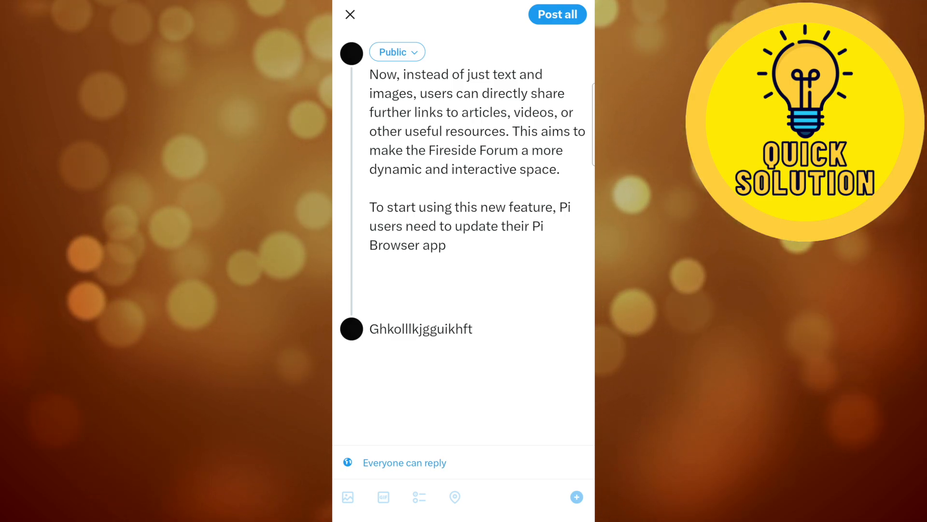
Step: Publish both posts with Post all and scroll down through the feed
left_click(556, 14)
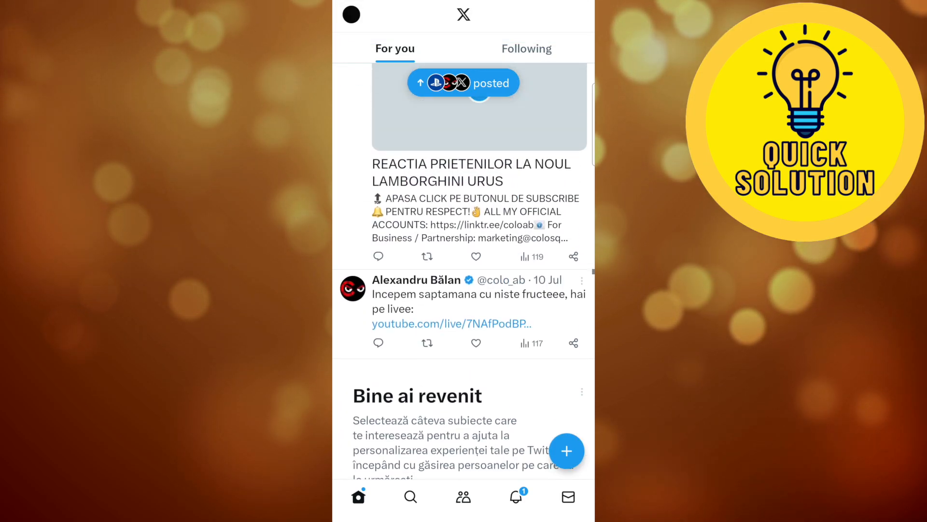
scroll("down", 3)
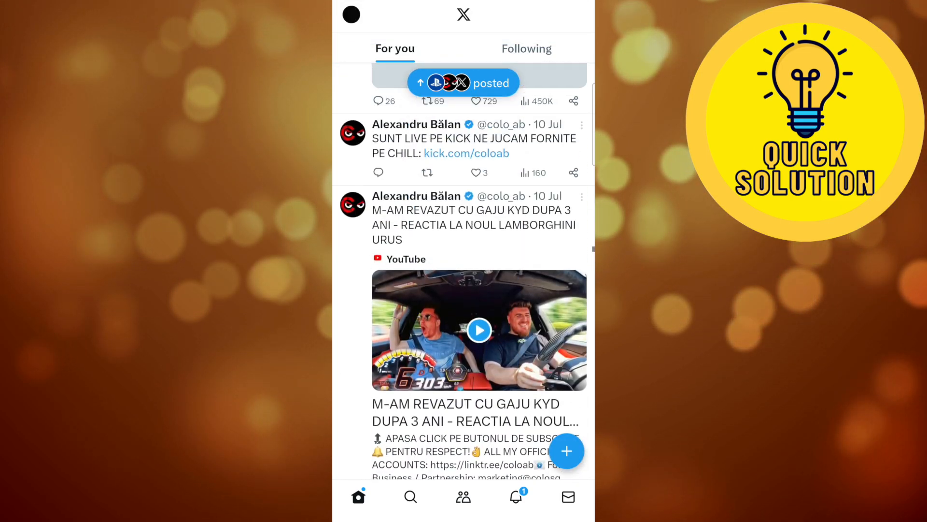
scroll("down", 3)
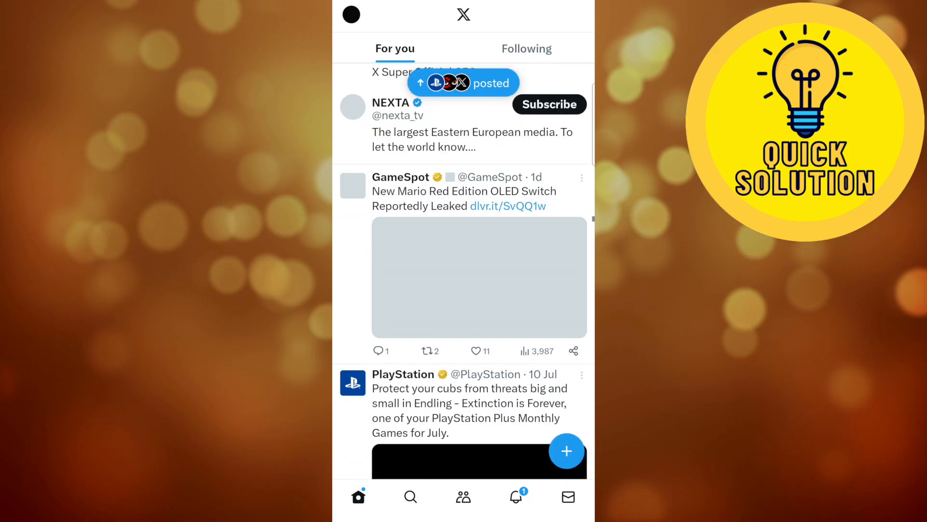
scroll("down", 3)
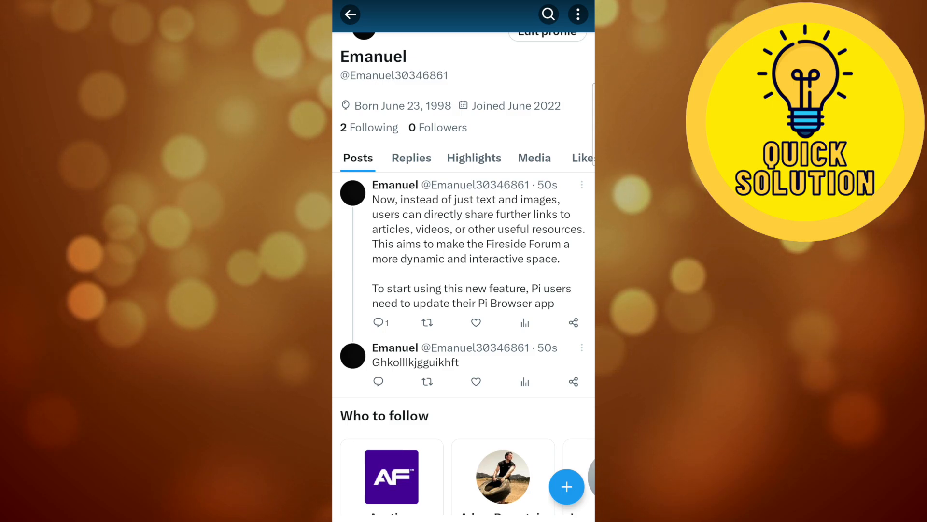
Step: Scroll the profile's Posts tab to view the newly published thread
scroll("down", 3)
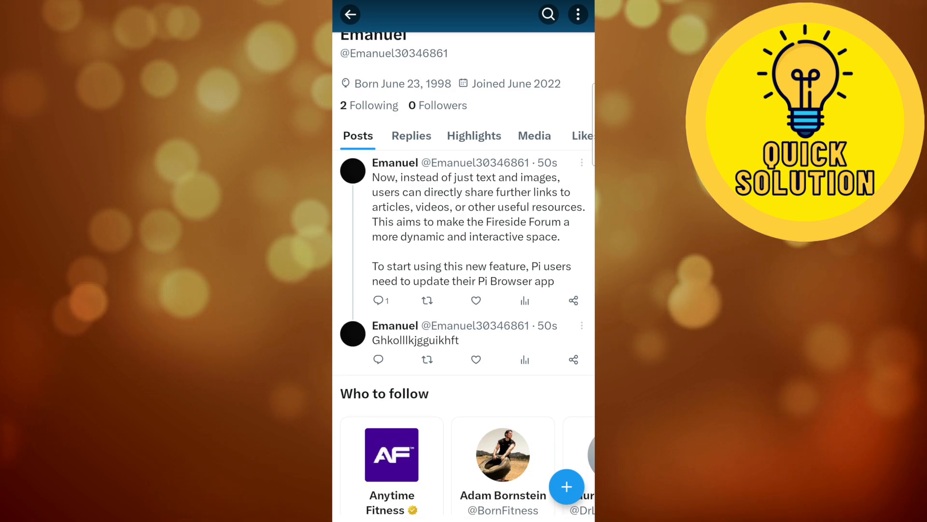